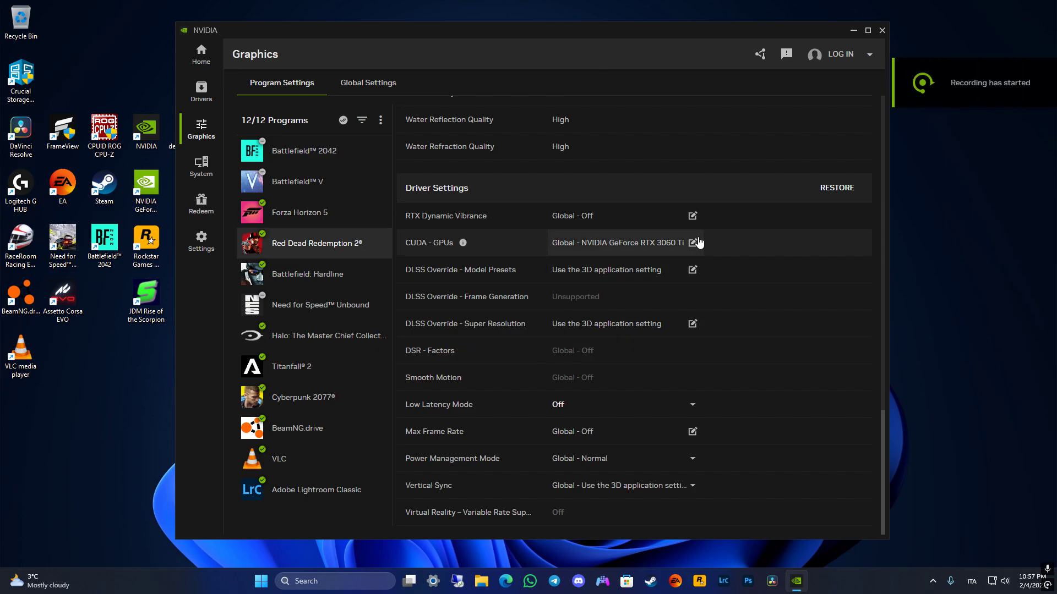
# - Show the Drivers page reporting Game Ready Driver 572.16 as up to date
pyautogui.click(200, 52)
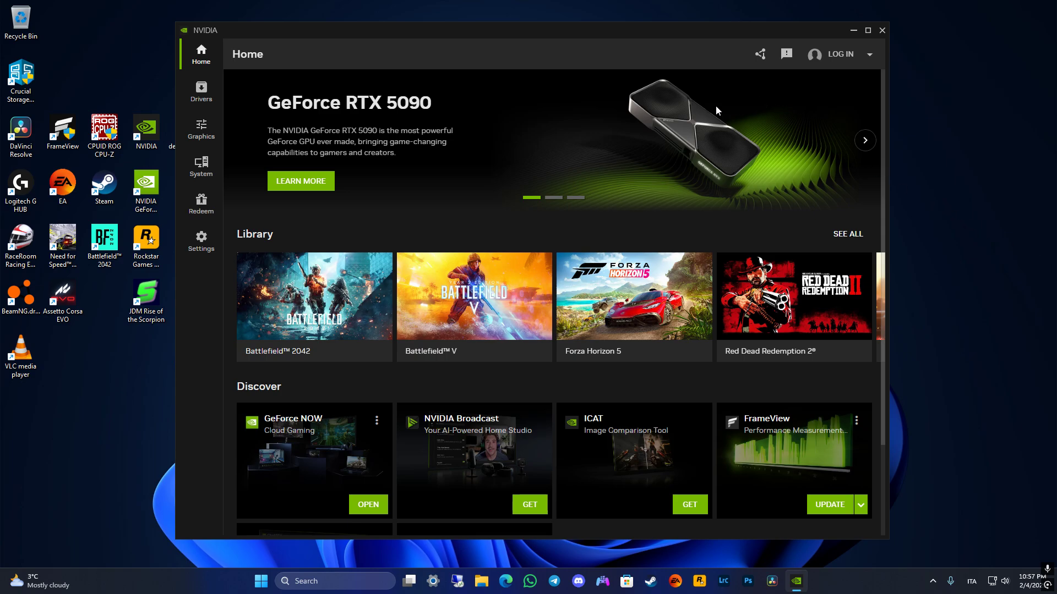
pyautogui.click(865, 141)
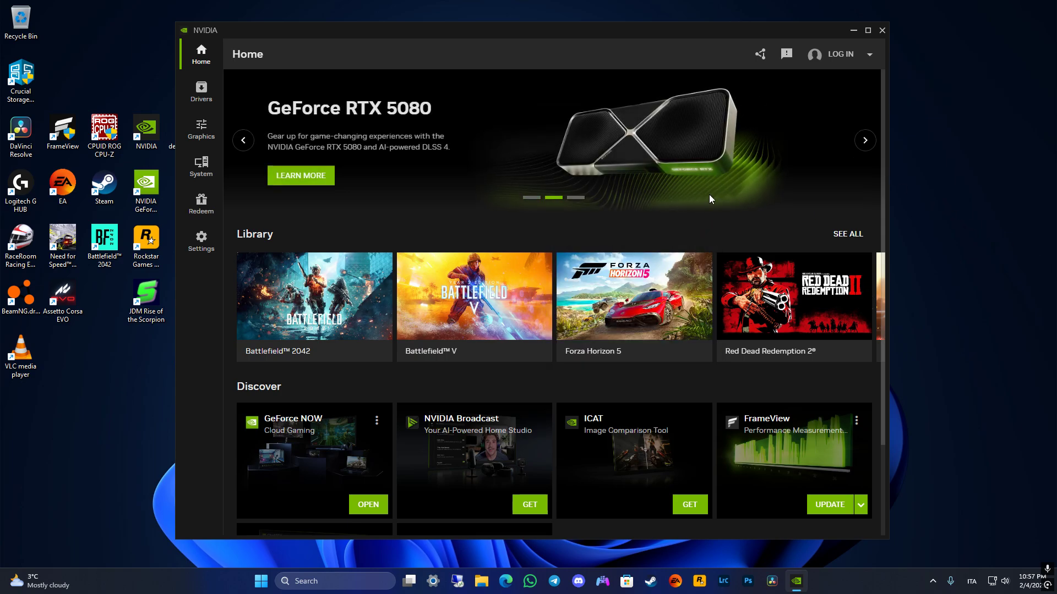
pyautogui.moveTo(693, 44)
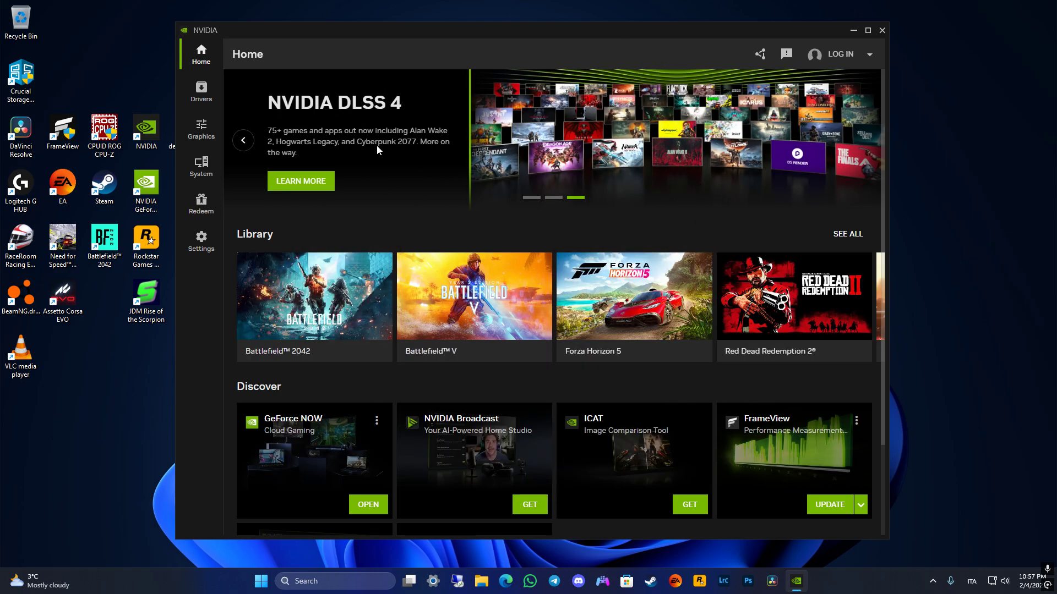
pyautogui.click(200, 92)
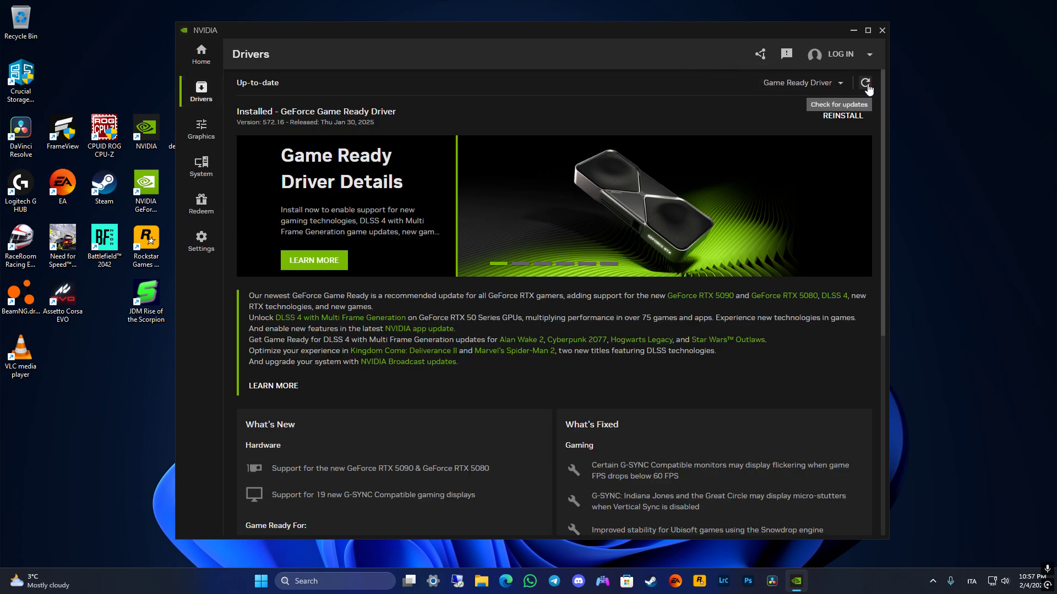
pyautogui.moveTo(200, 152)
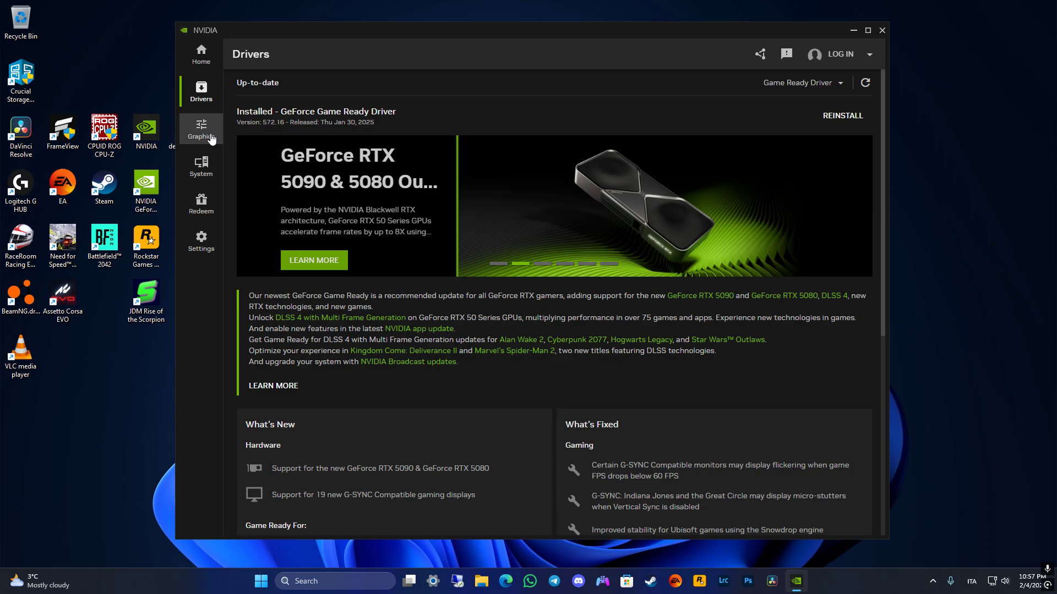
# - Select Red Dead Redemption 2 in the Graphics program settings list
pyautogui.click(200, 130)
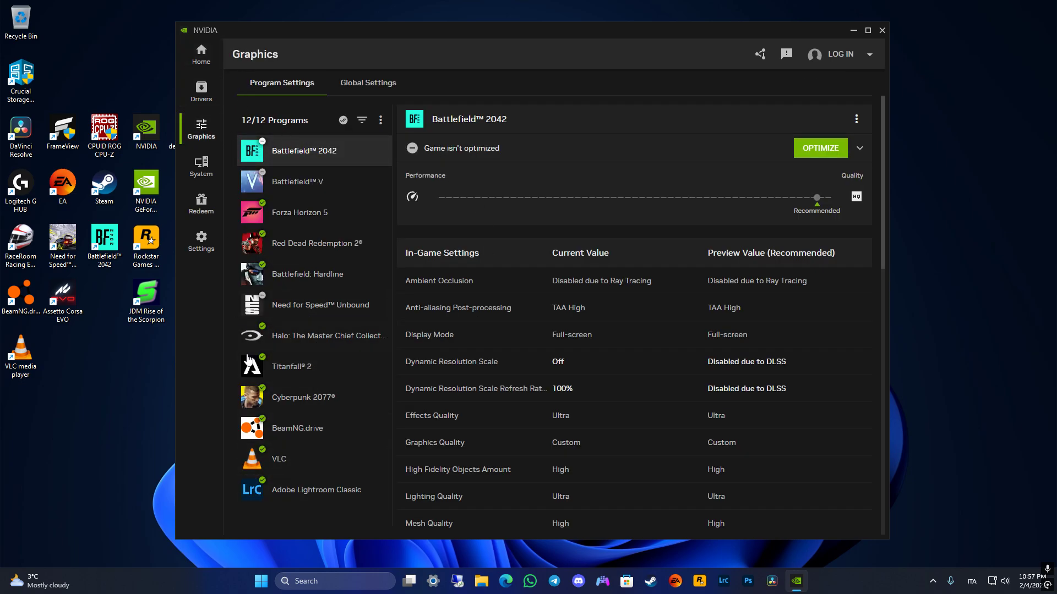
pyautogui.moveTo(357, 145)
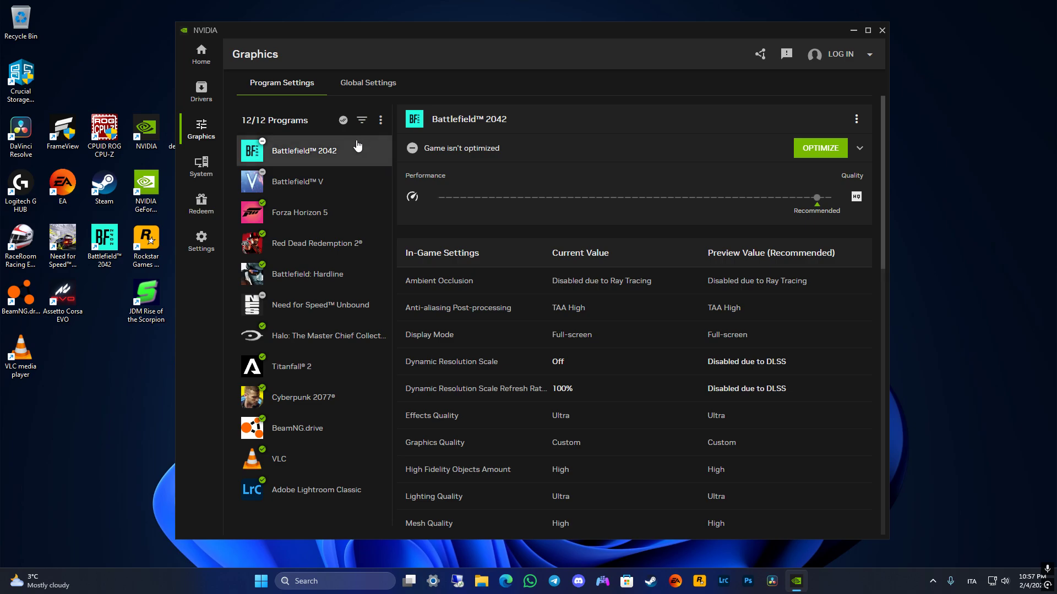
pyautogui.moveTo(363, 240)
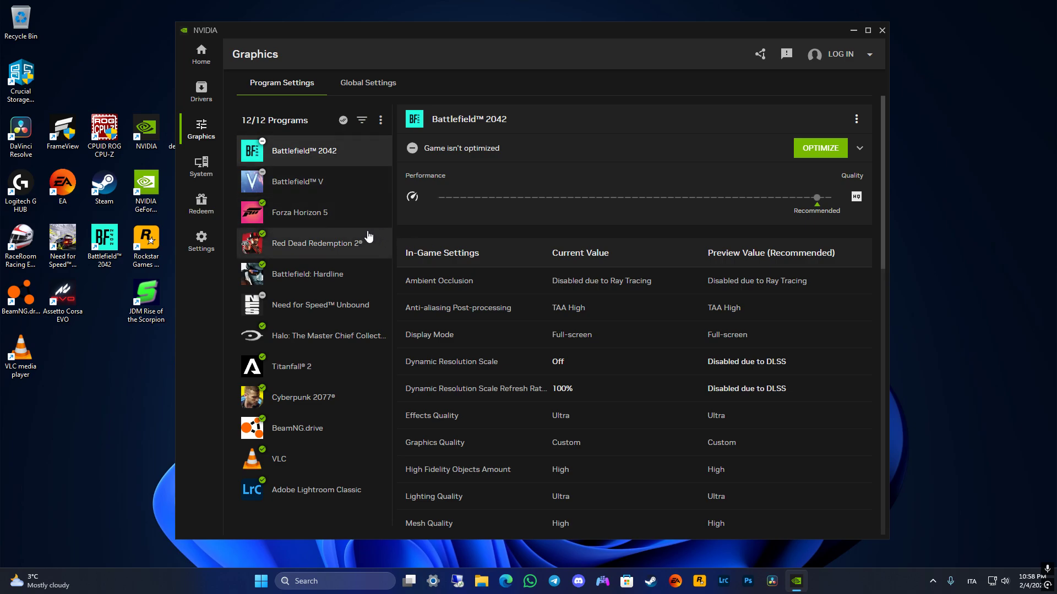
pyautogui.click(317, 244)
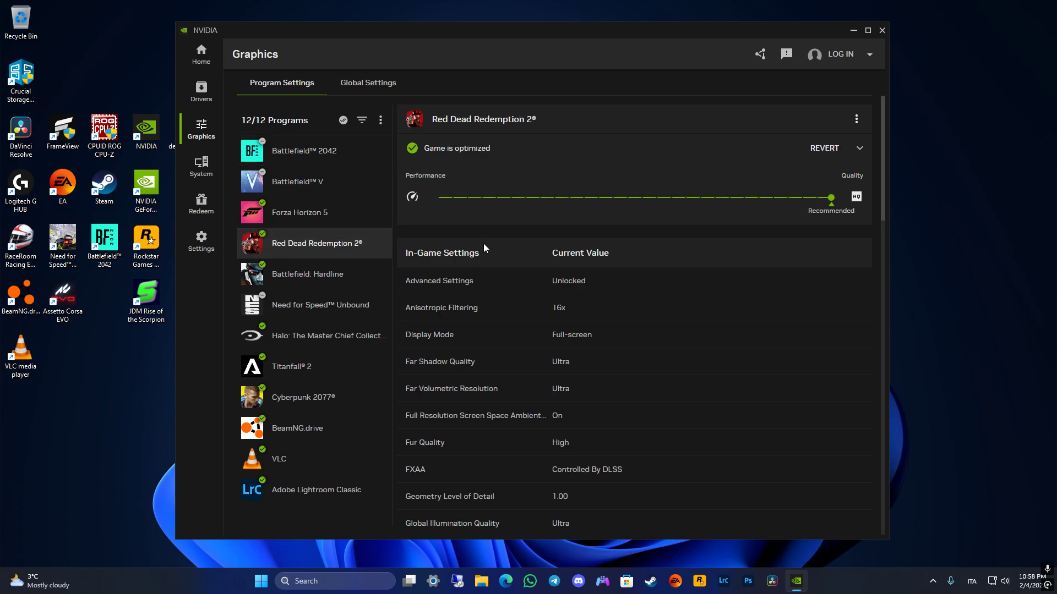
pyautogui.moveTo(508, 207)
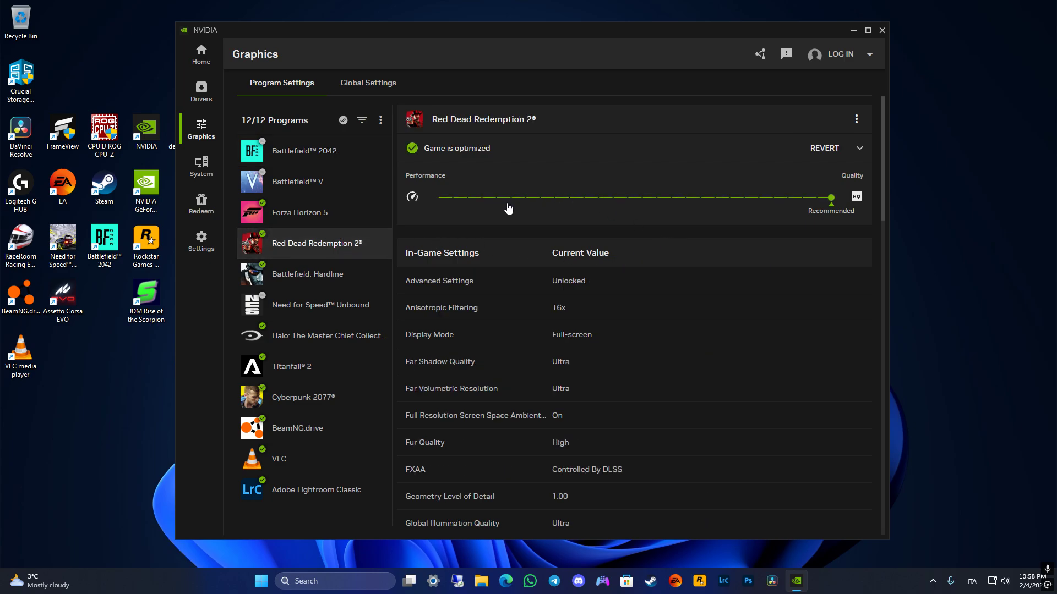
# - Scroll down to Red Dead Redemption 2's Driver Settings section (Low Latency Mode, Vertical Sync)
pyautogui.scroll(-3)
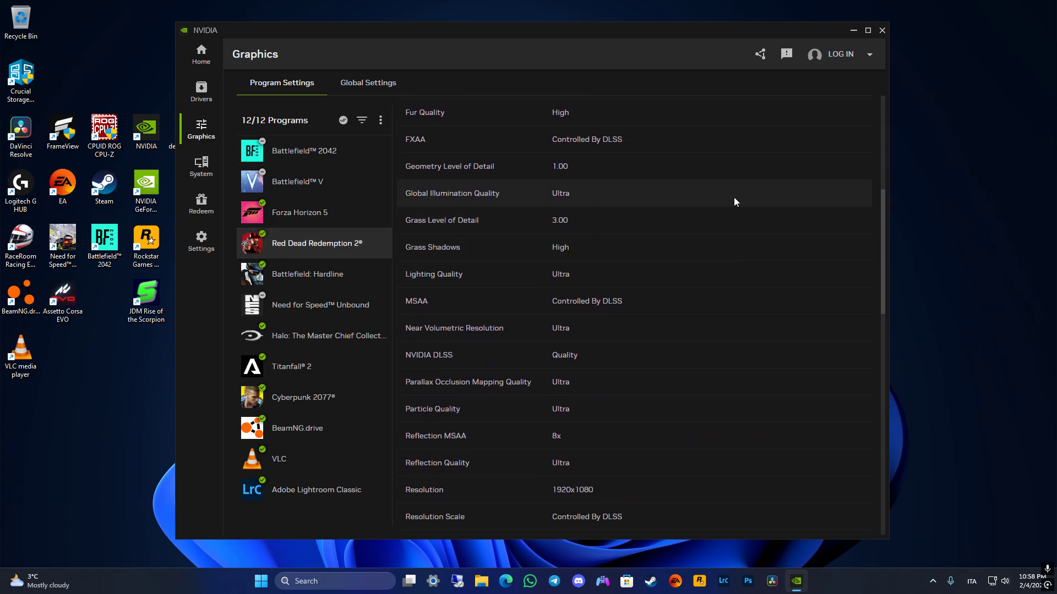
pyautogui.scroll(-3)
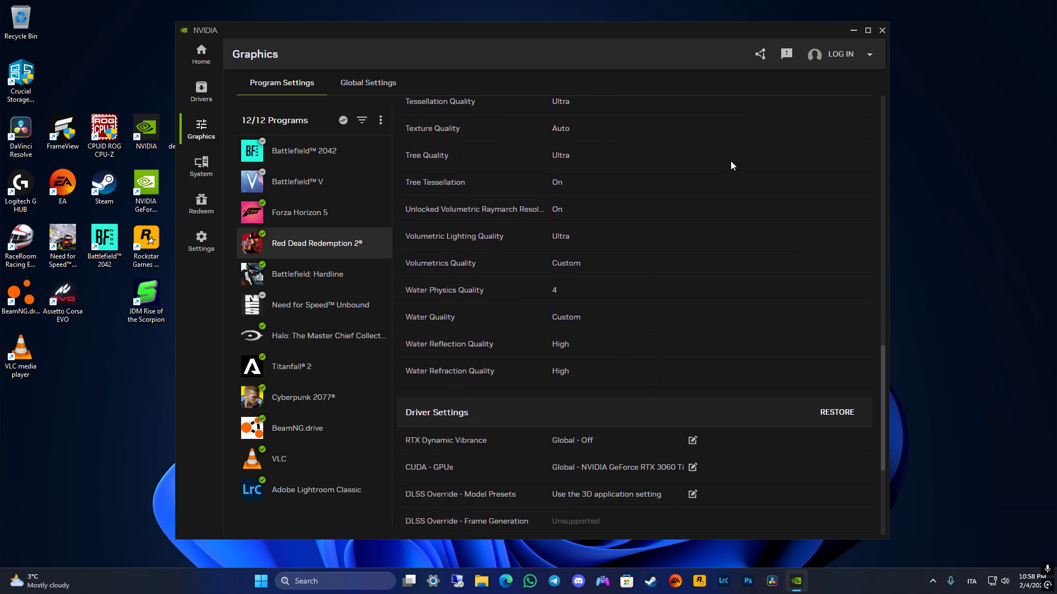
pyautogui.scroll(-3)
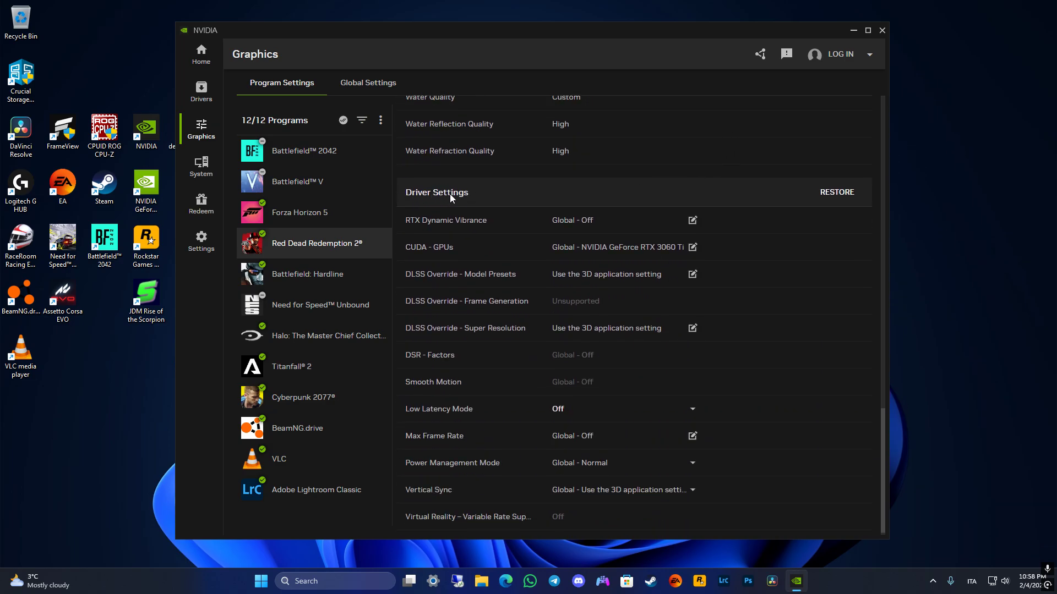
pyautogui.moveTo(696, 287)
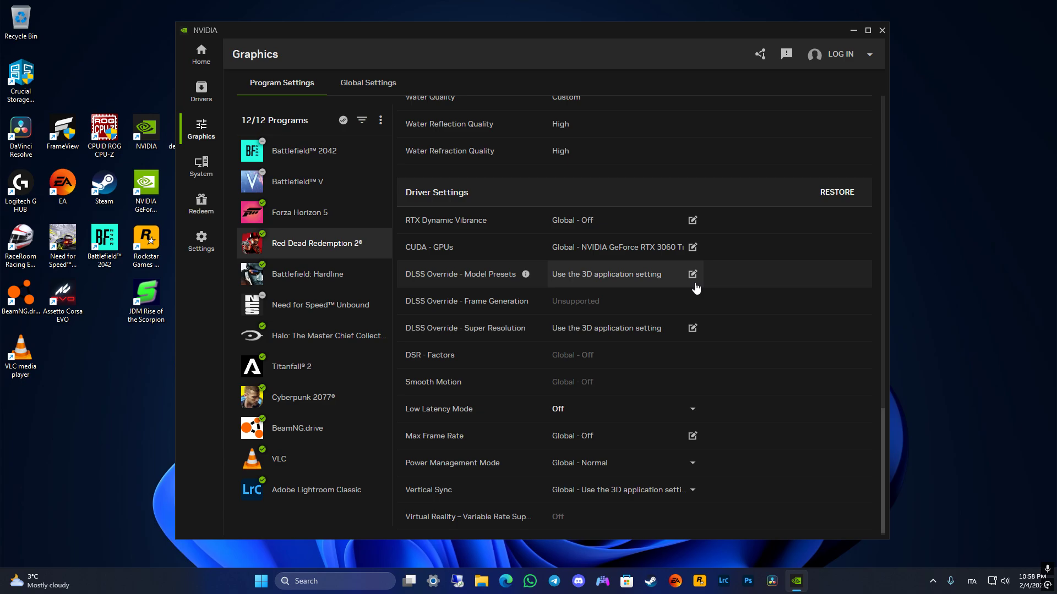
pyautogui.moveTo(573, 272)
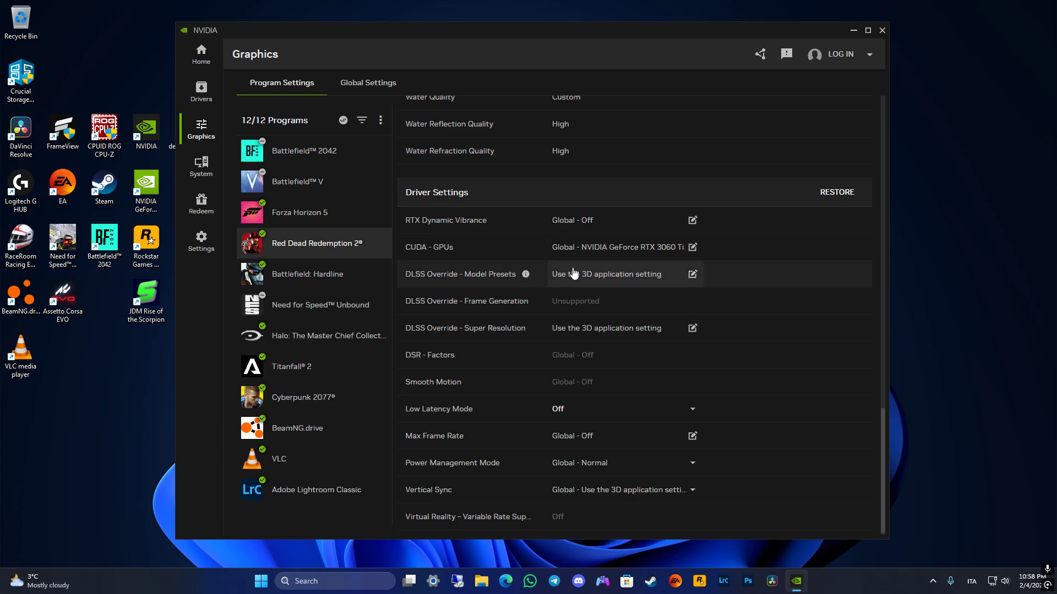
pyautogui.moveTo(579, 276)
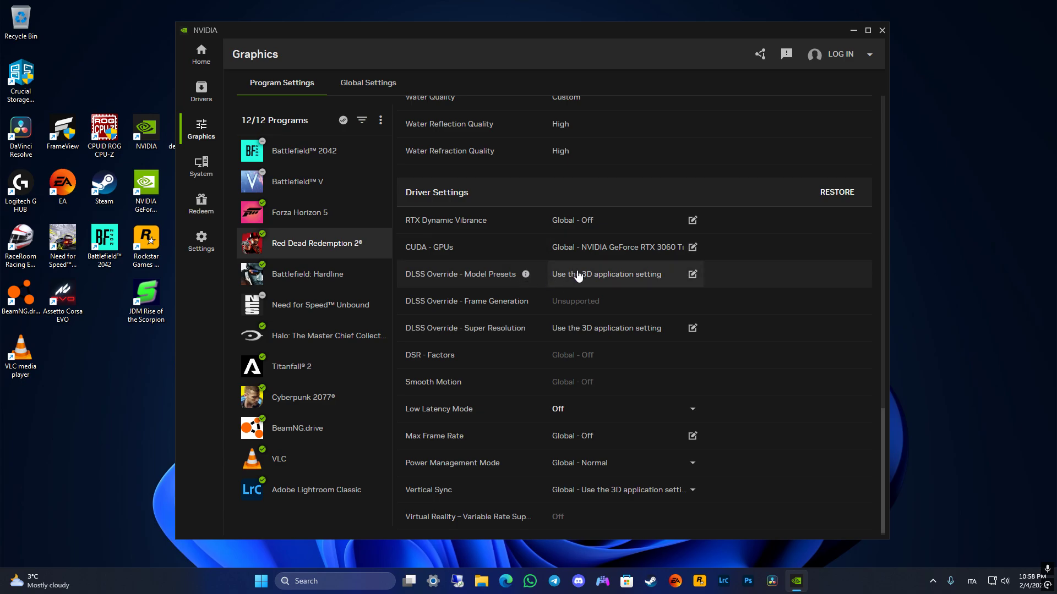
pyautogui.moveTo(596, 276)
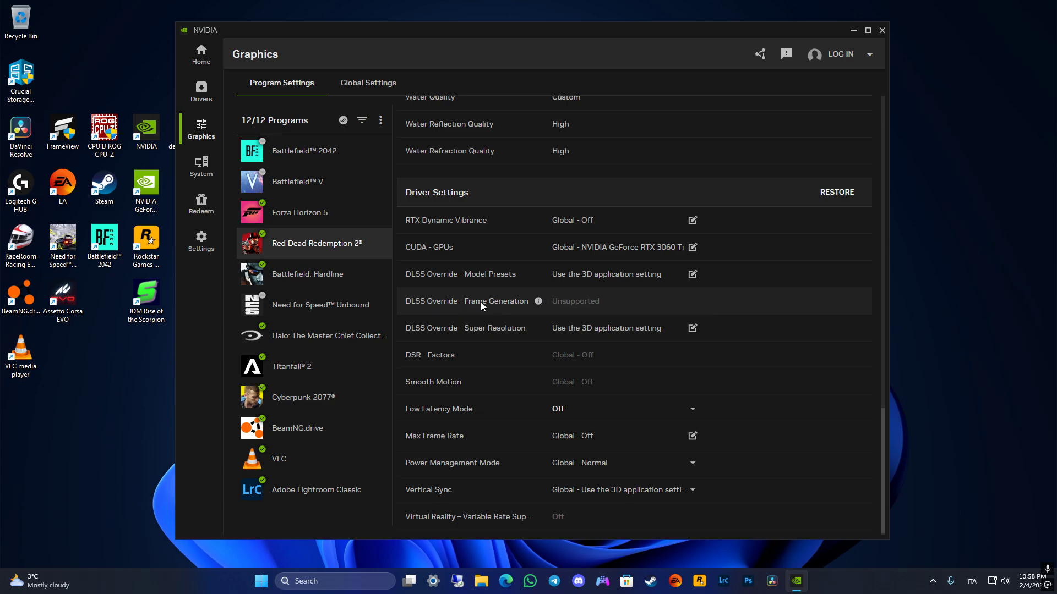
pyautogui.moveTo(459, 306)
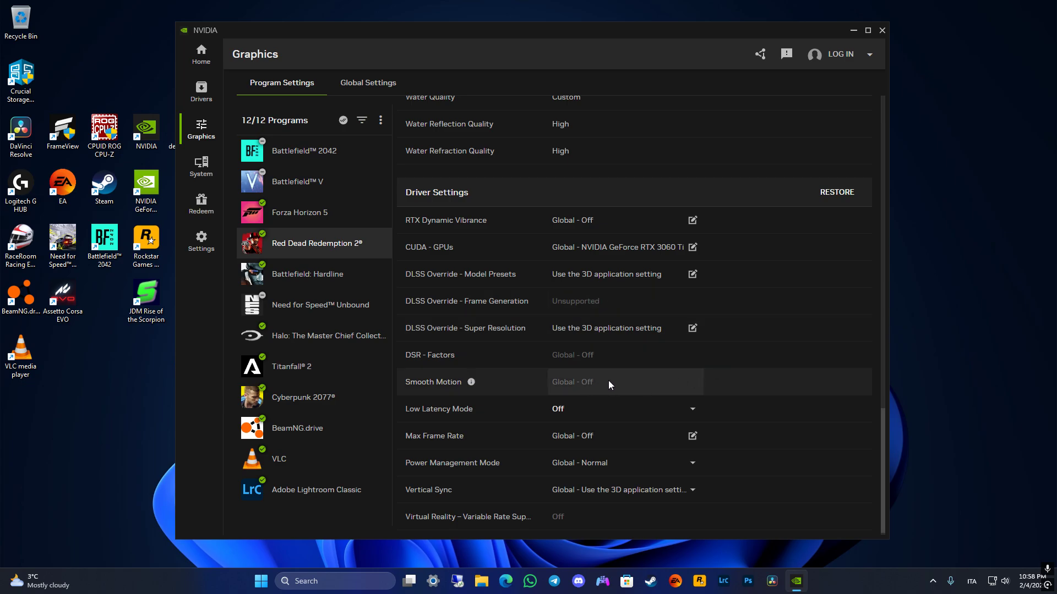
pyautogui.moveTo(595, 383)
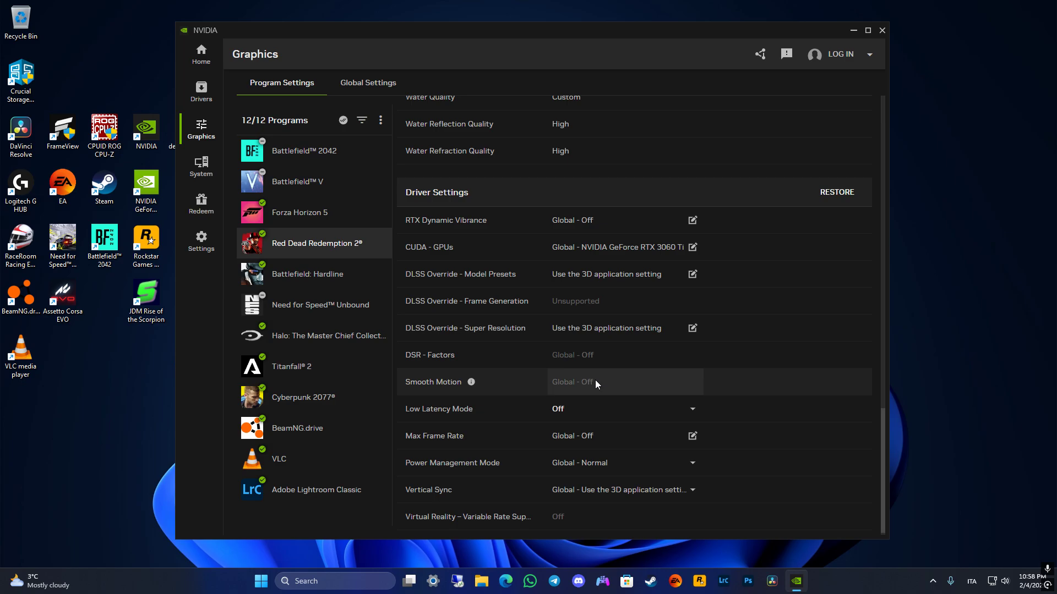
pyautogui.moveTo(651, 281)
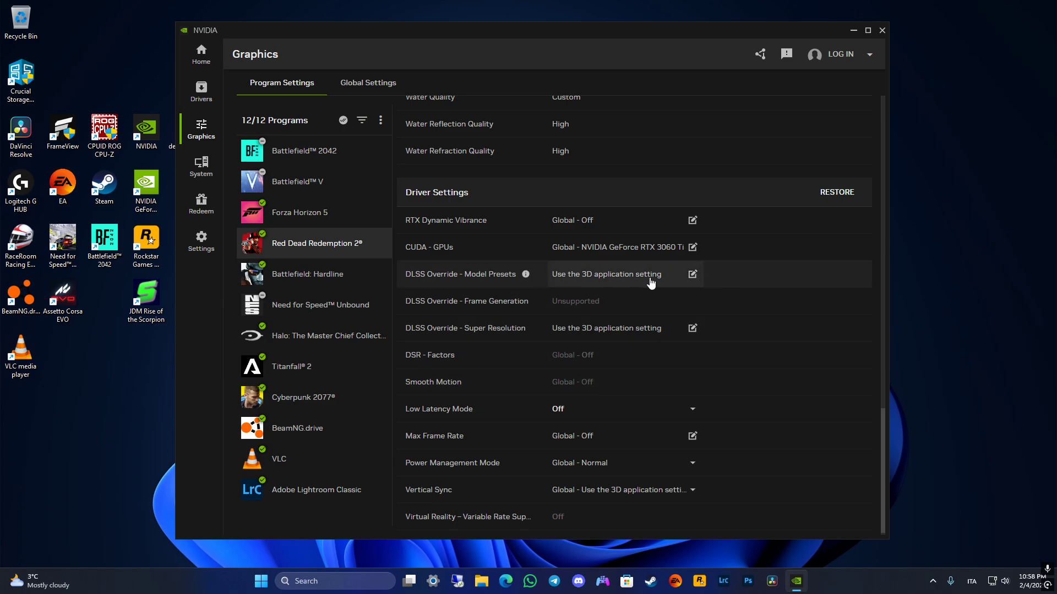
# - Set DLSS Model Presets to per-technology with Super Resolution on Latest
pyautogui.click(692, 274)
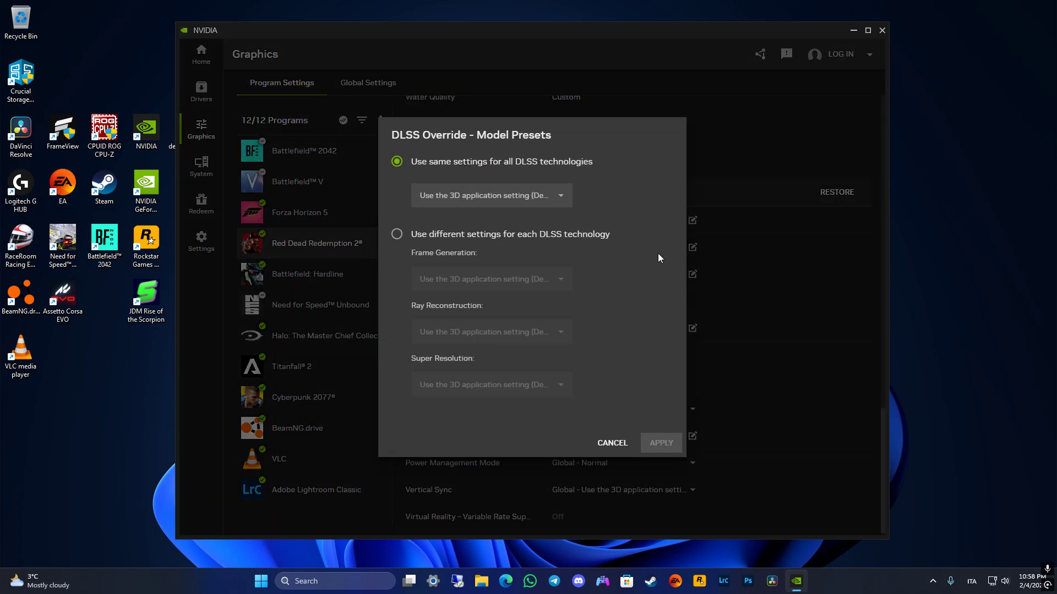
pyautogui.click(396, 233)
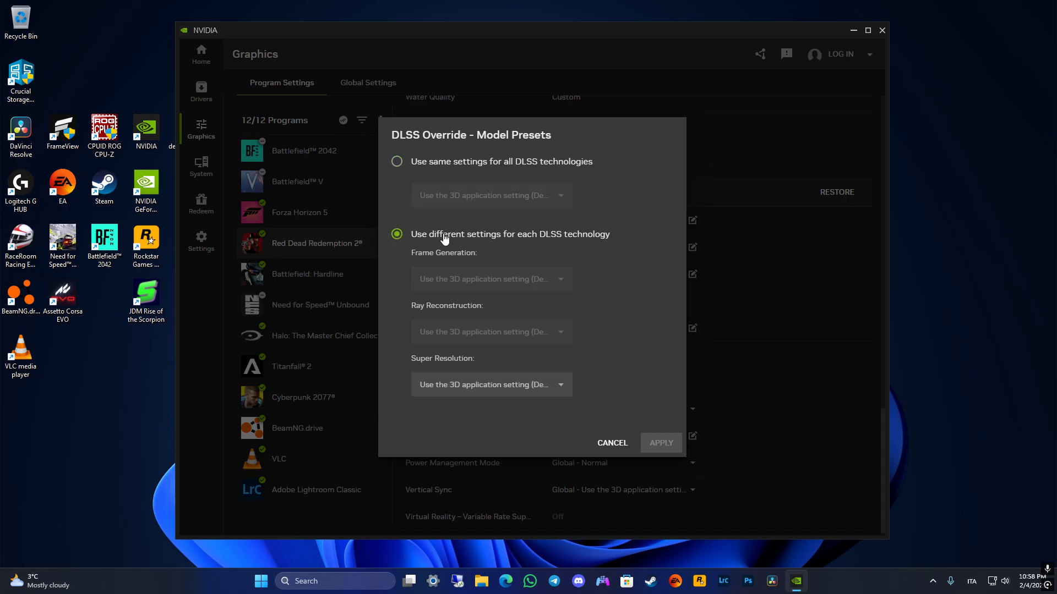
pyautogui.moveTo(553, 229)
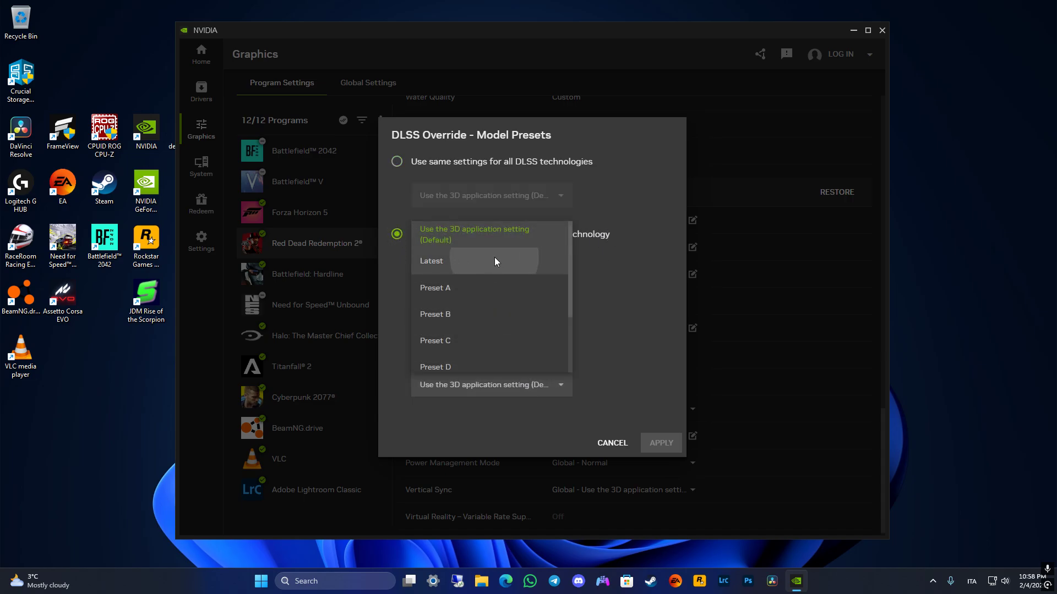
pyautogui.click(660, 443)
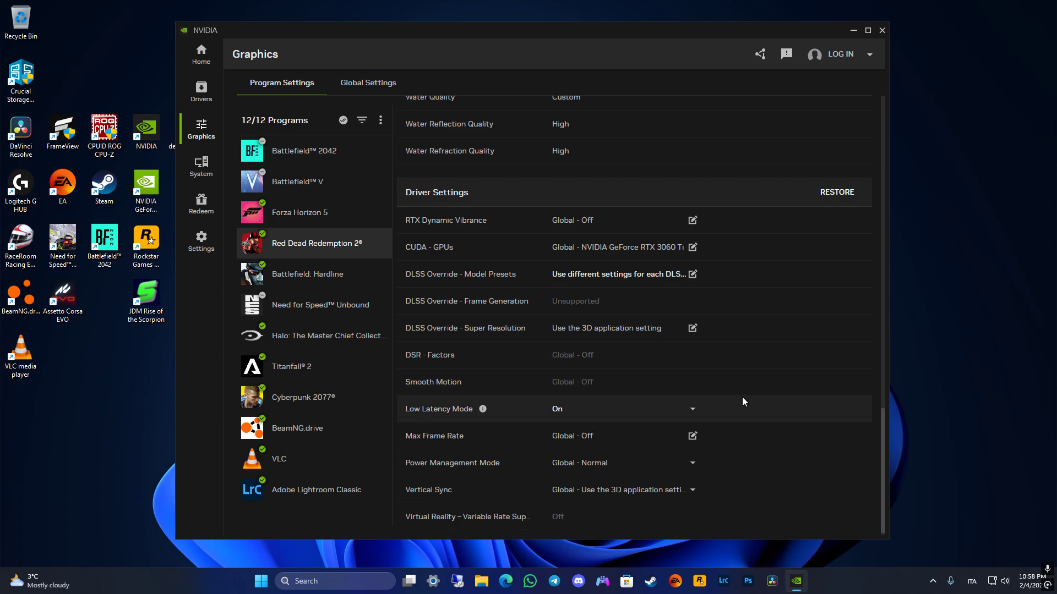
pyautogui.moveTo(474, 440)
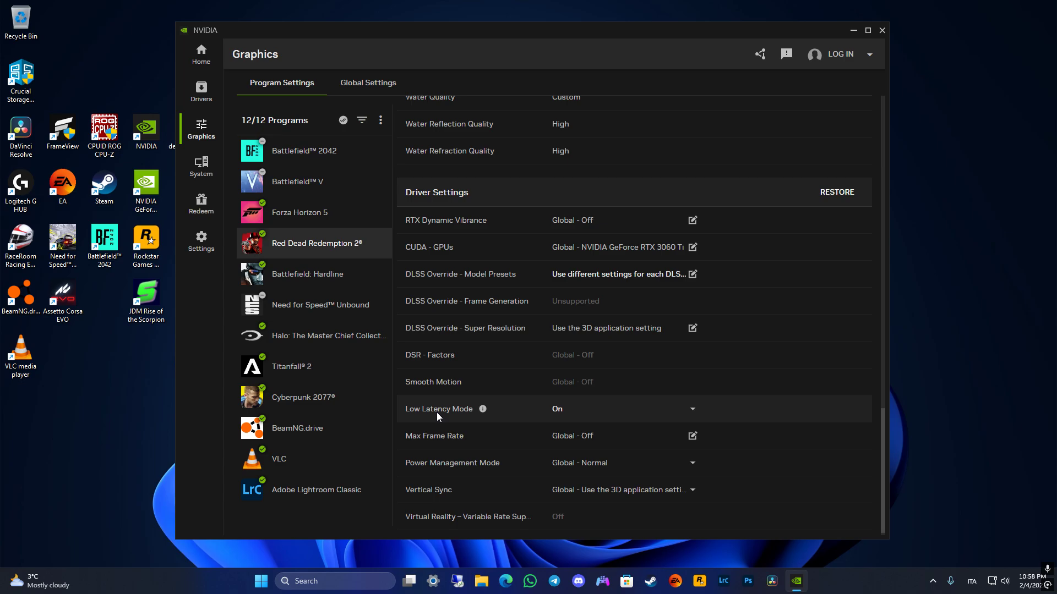
pyautogui.moveTo(684, 403)
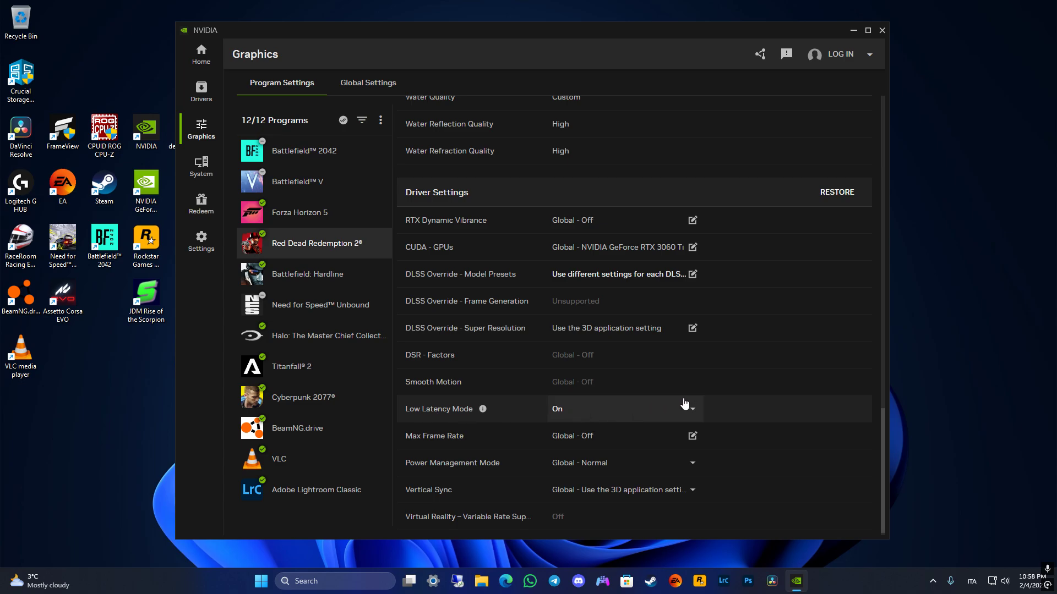
pyautogui.moveTo(708, 401)
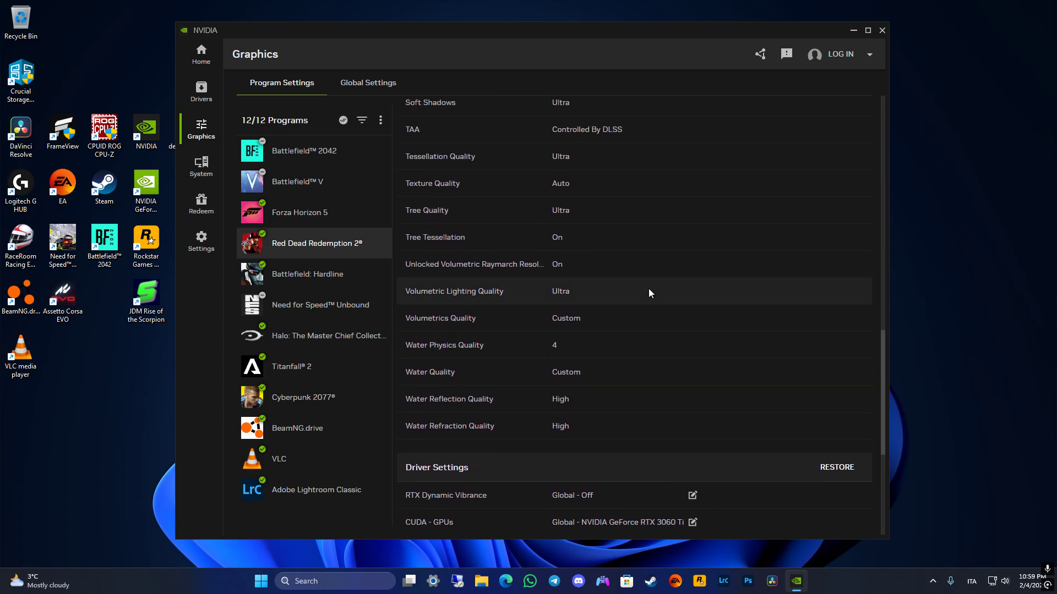
pyautogui.scroll(-3)
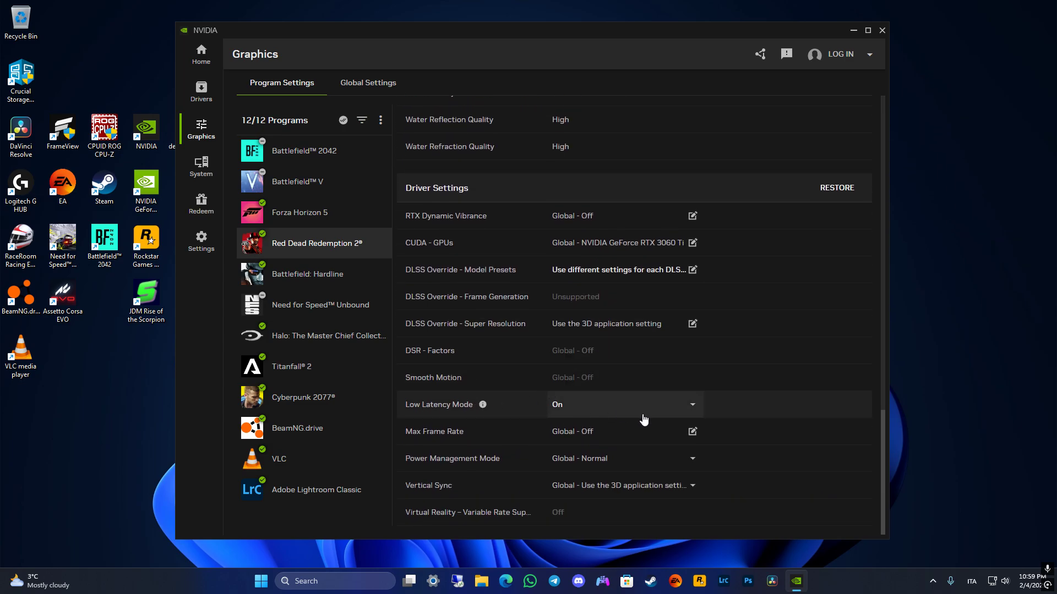
pyautogui.moveTo(592, 383)
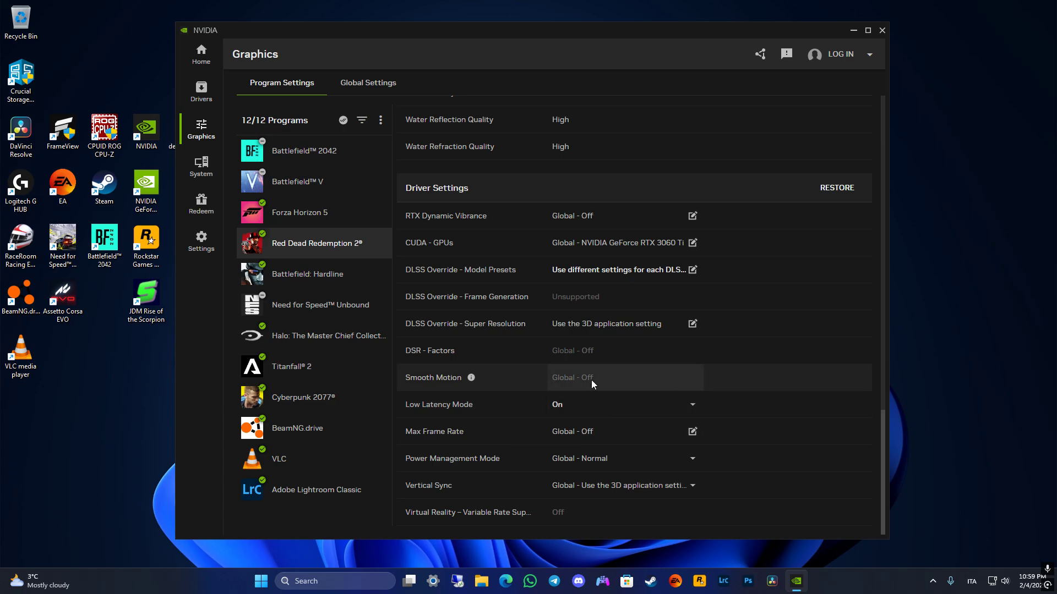
pyautogui.moveTo(627, 389)
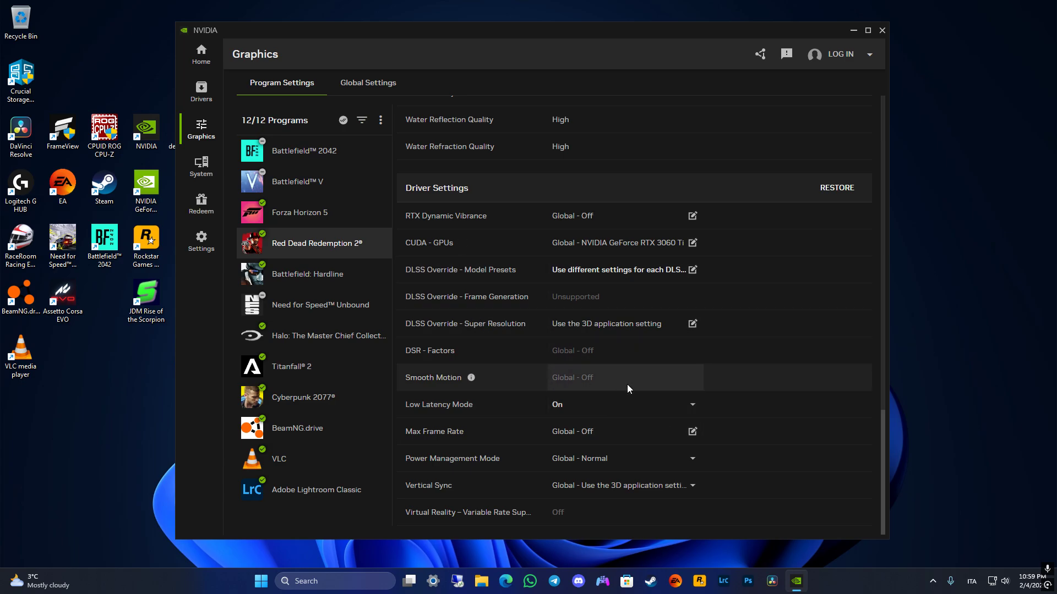
pyautogui.moveTo(671, 393)
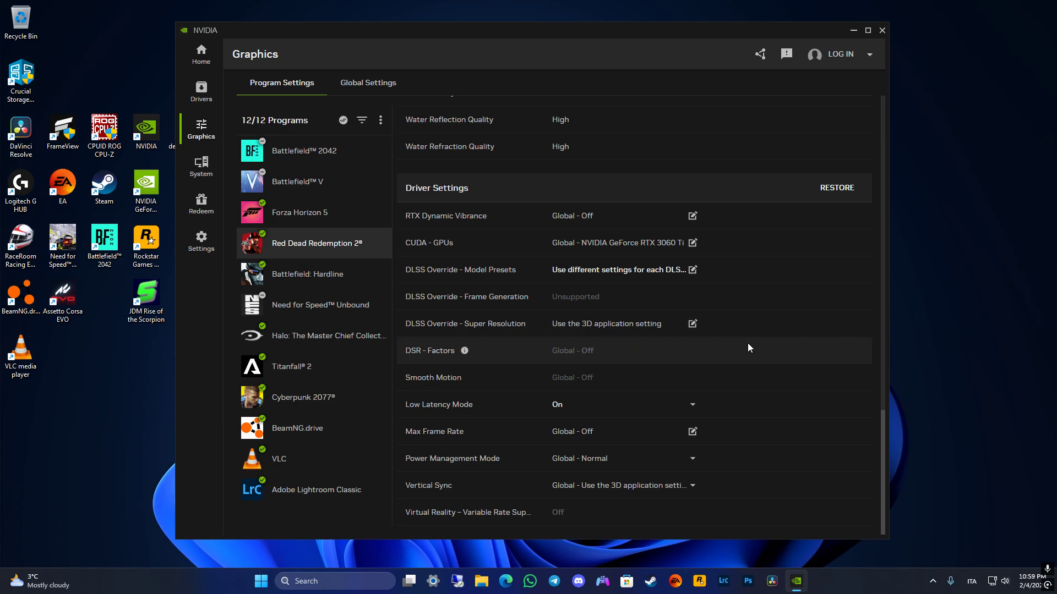
pyautogui.moveTo(315, 284)
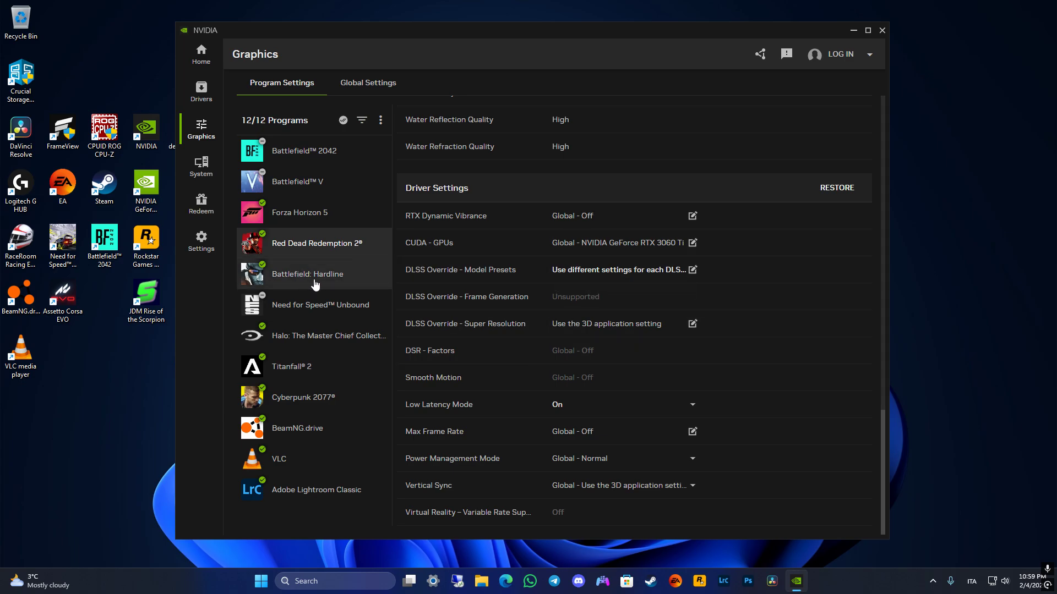
pyautogui.click(312, 274)
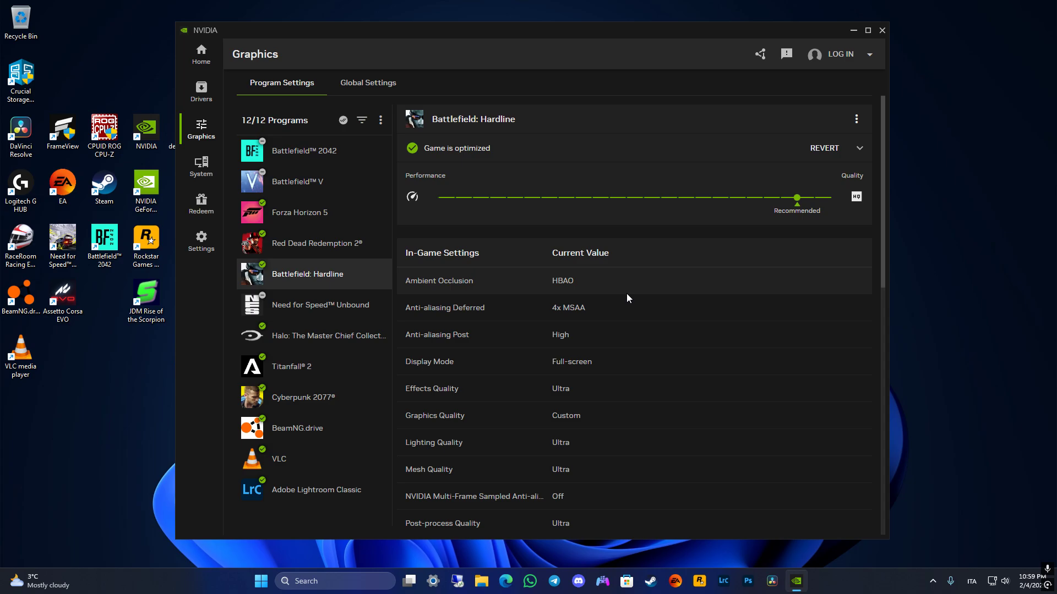
pyautogui.scroll(-3)
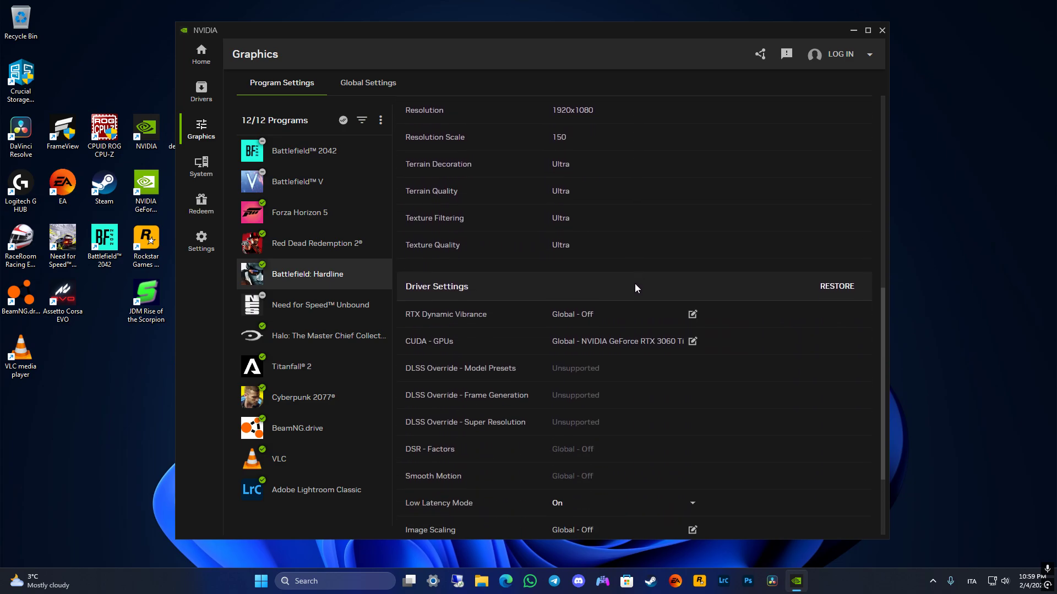
pyautogui.scroll(-3)
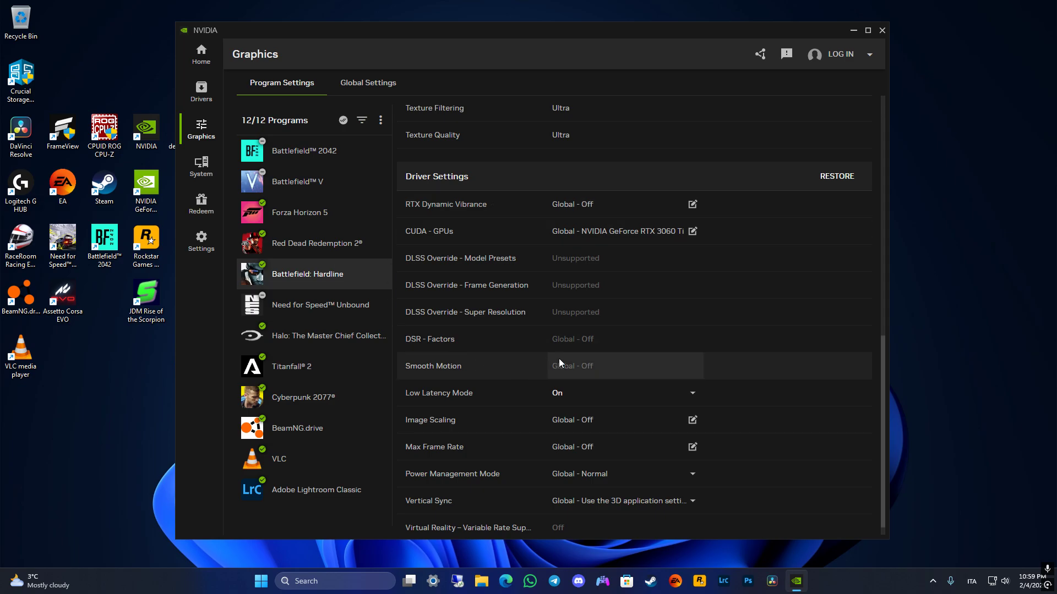
pyautogui.moveTo(607, 305)
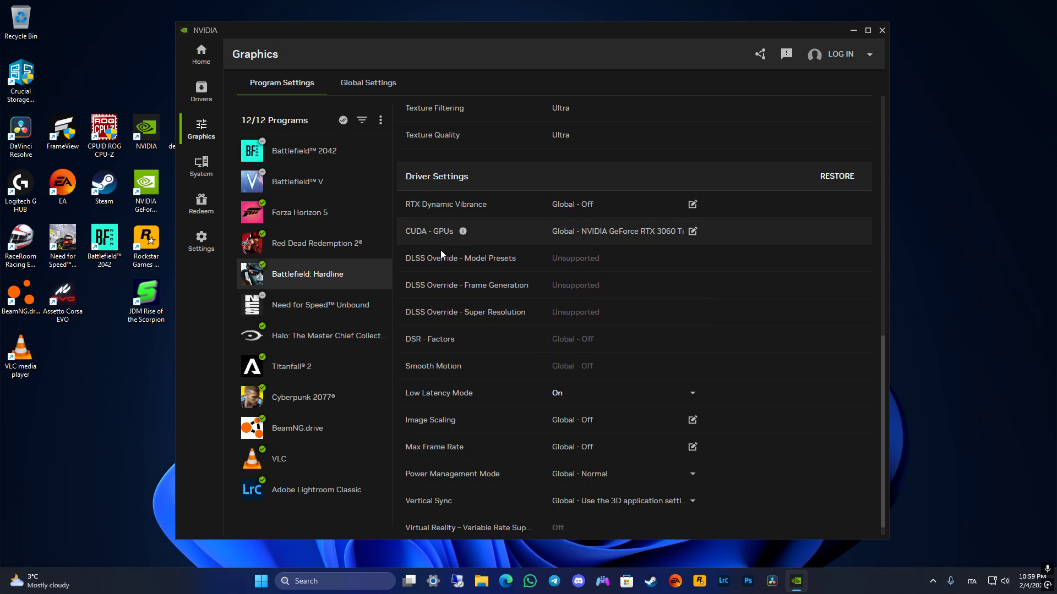
pyautogui.click(316, 244)
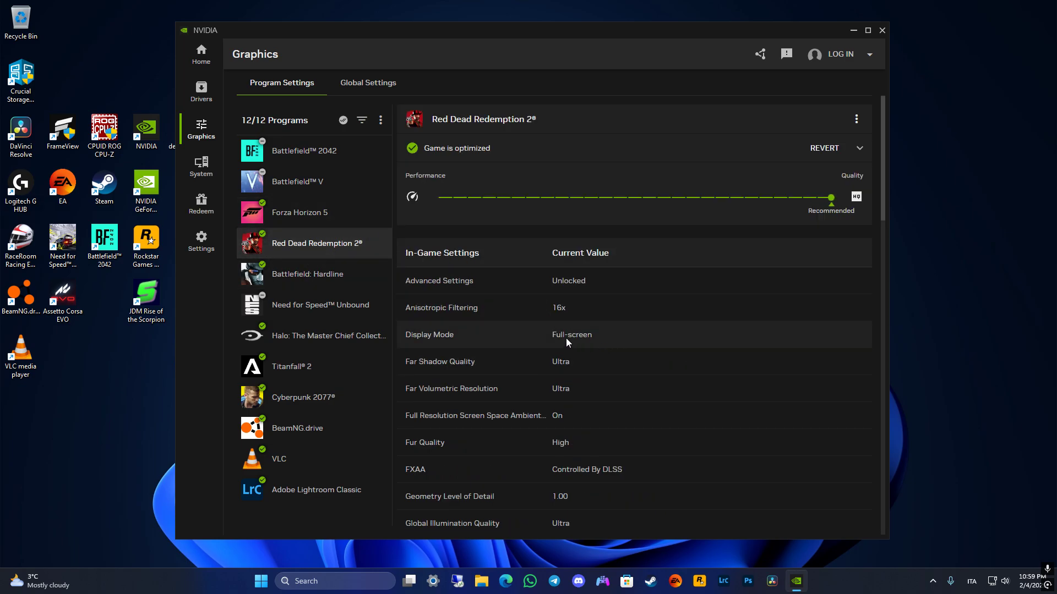
pyautogui.scroll(-3)
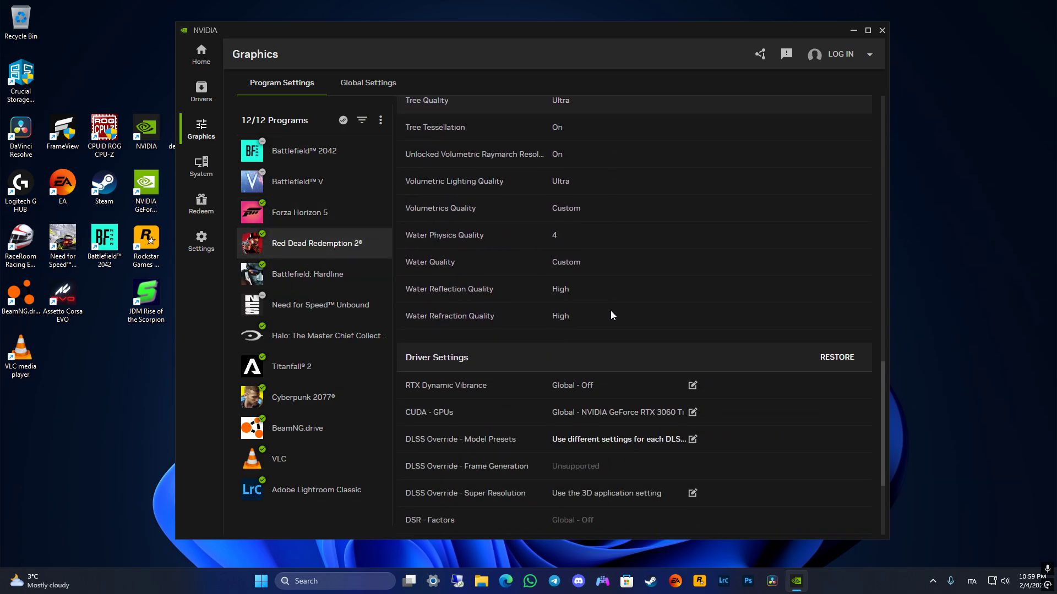
pyautogui.scroll(-3)
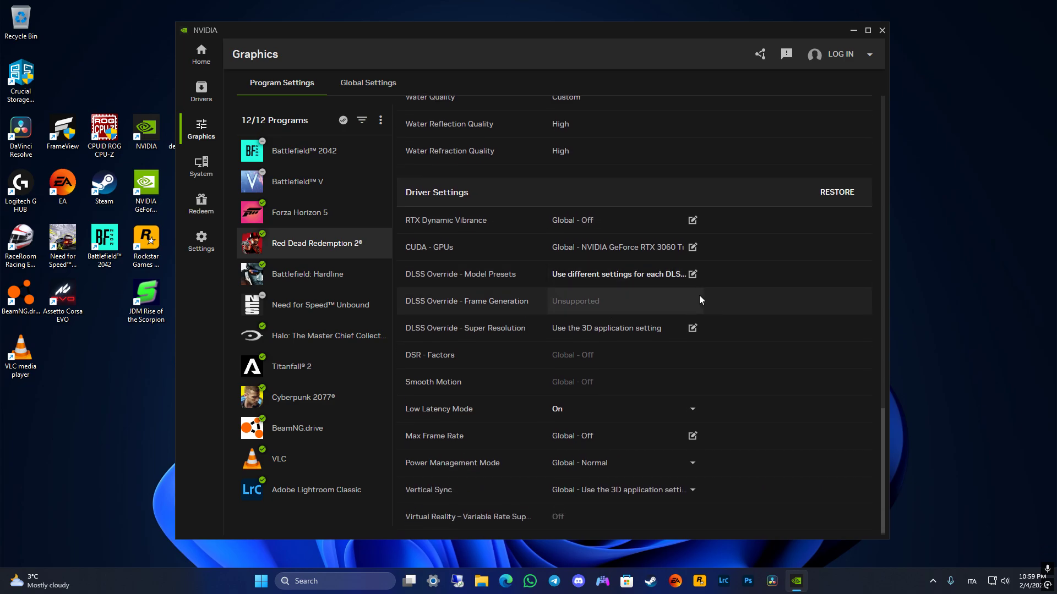